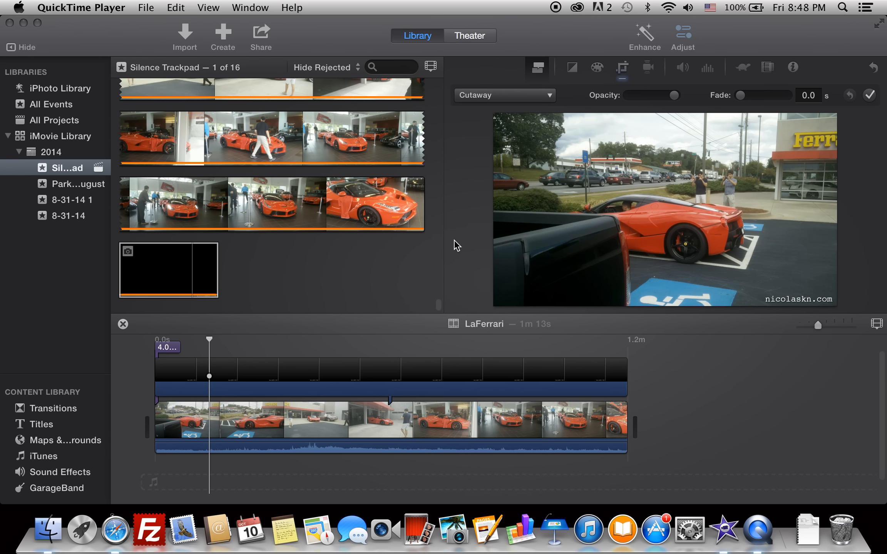
pyautogui.moveTo(456, 253)
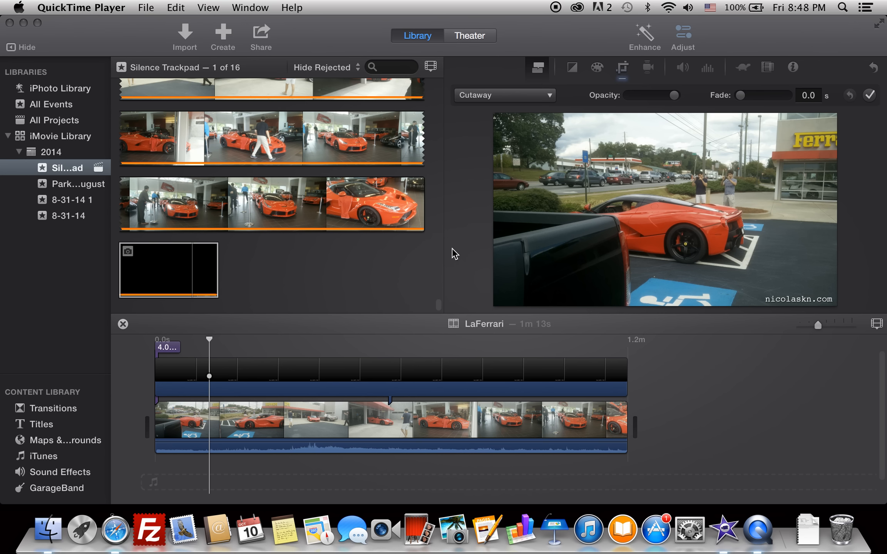
pyautogui.moveTo(148, 531)
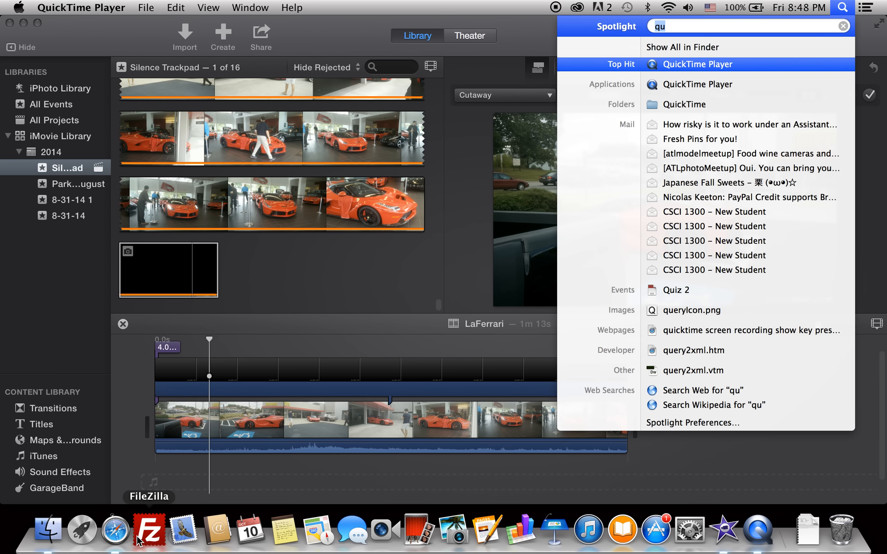
# Launch Adobe Photoshop from Spotlight by searching 'photo'
pyautogui.write('photo')
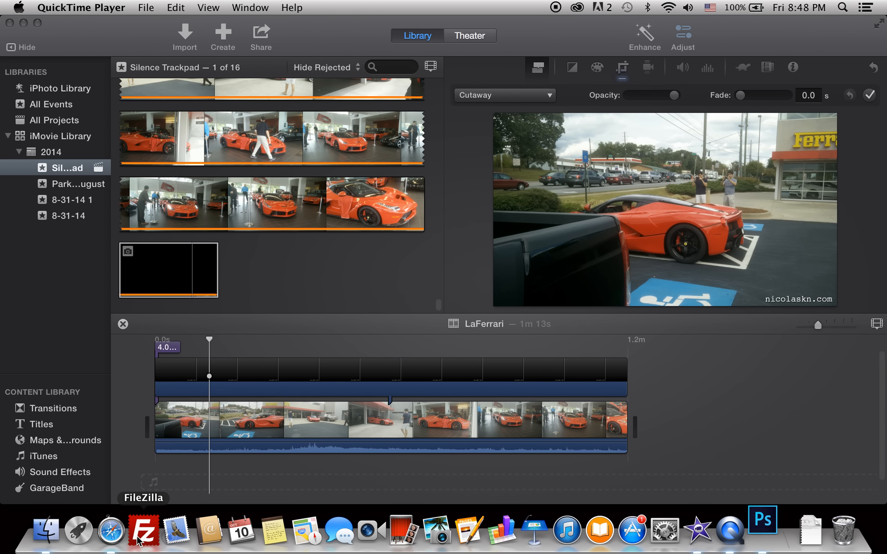
pyautogui.click(762, 529)
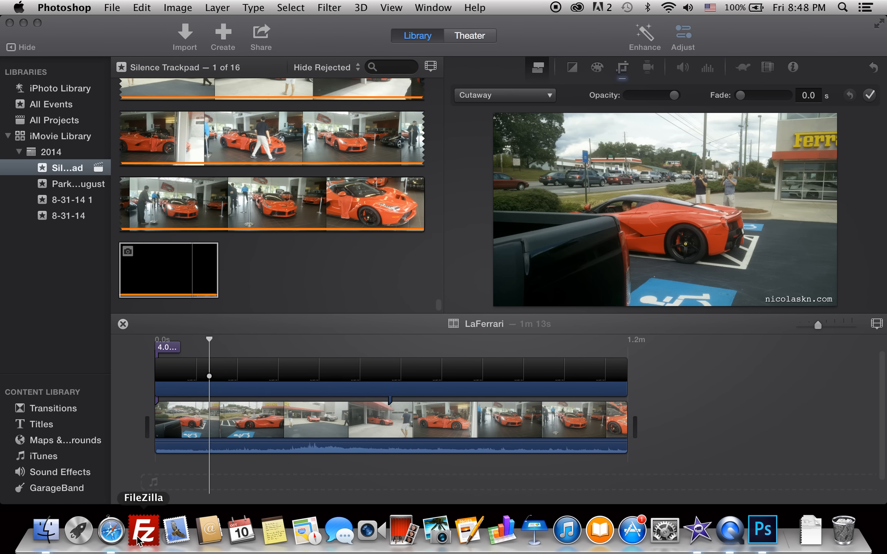
# Create a new blank 1920×1080 pixel white document in Photoshop
pyautogui.click(762, 531)
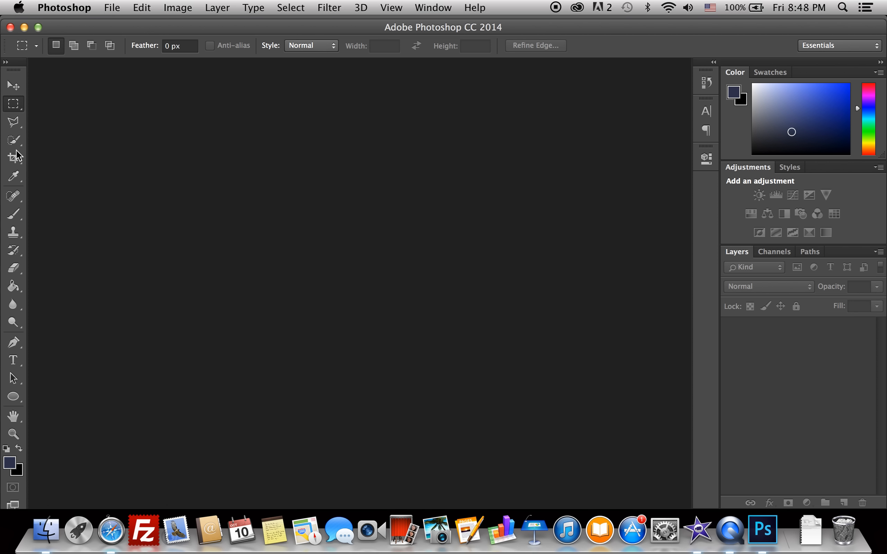
pyautogui.moveTo(117, 12)
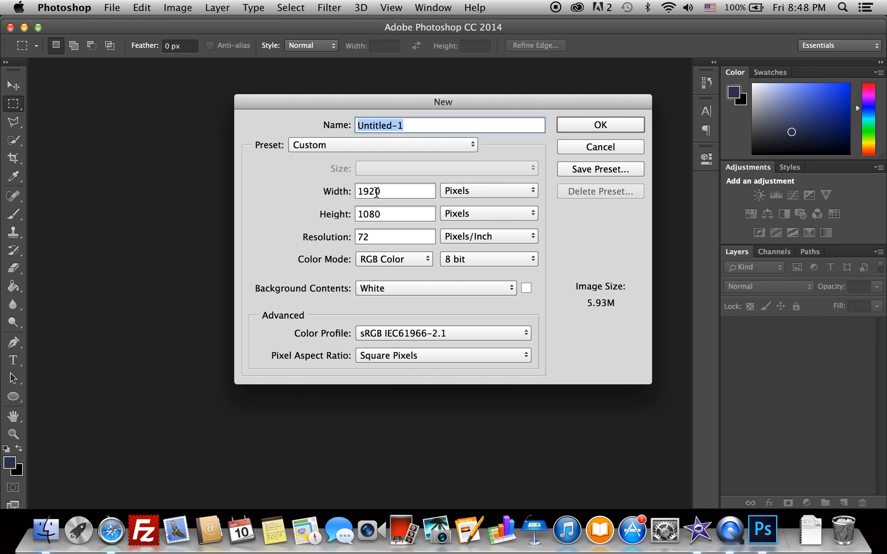
pyautogui.click(600, 125)
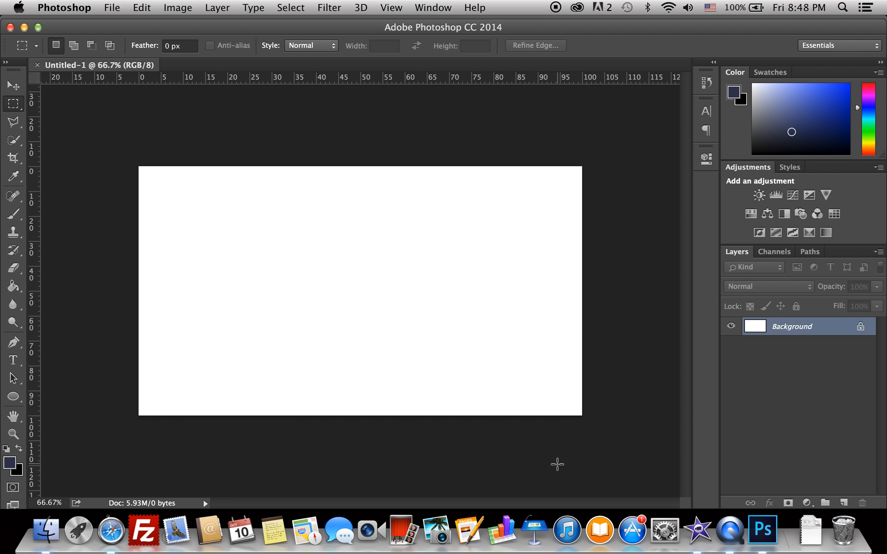
pyautogui.moveTo(14, 267)
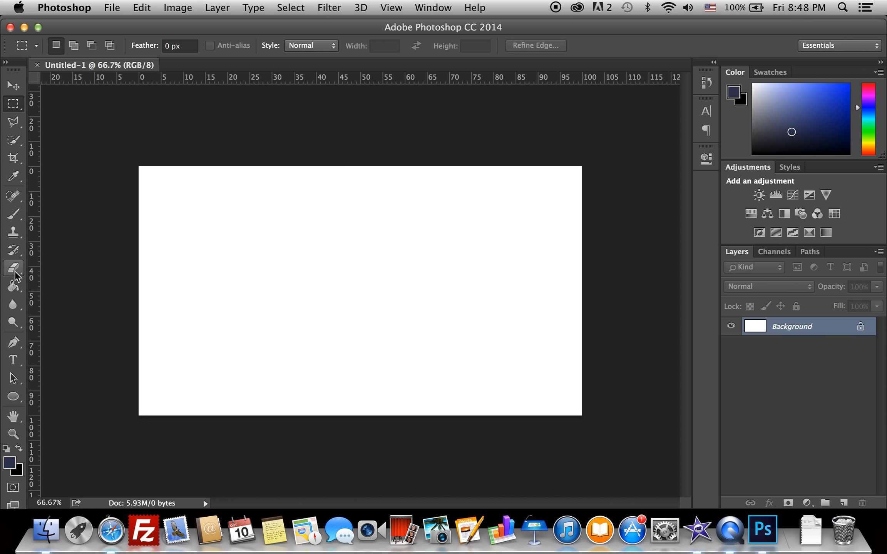
# Fill the canvas with dark navy blue using the Paint Bucket, ready for adding text
pyautogui.click(13, 360)
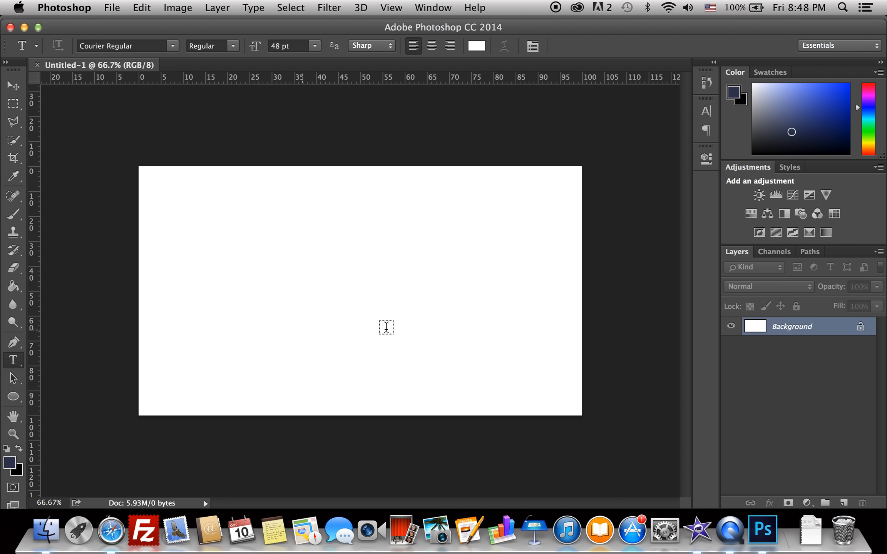
pyautogui.moveTo(485, 416)
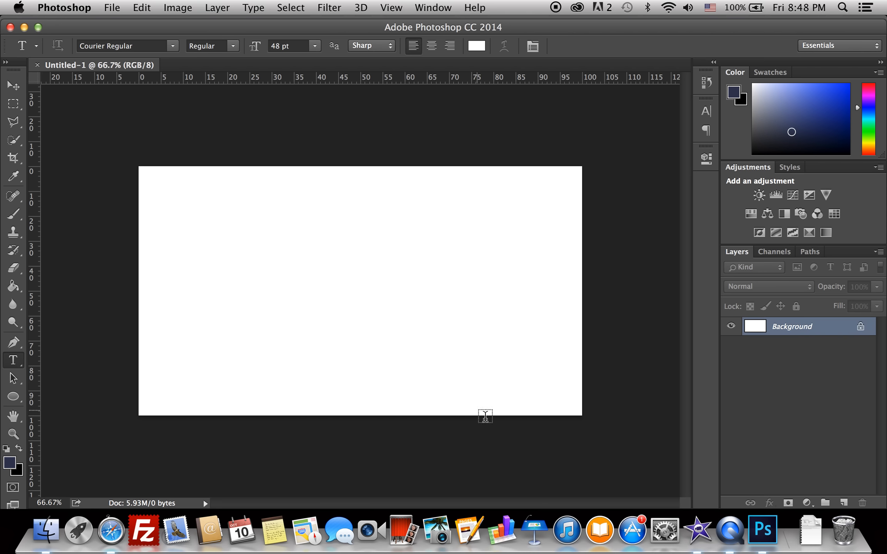
pyautogui.moveTo(472, 153)
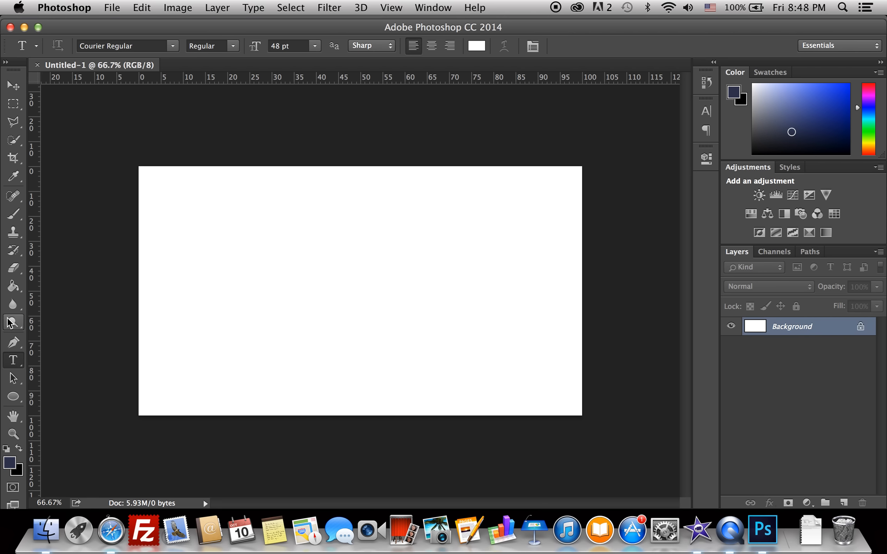
pyautogui.click(289, 297)
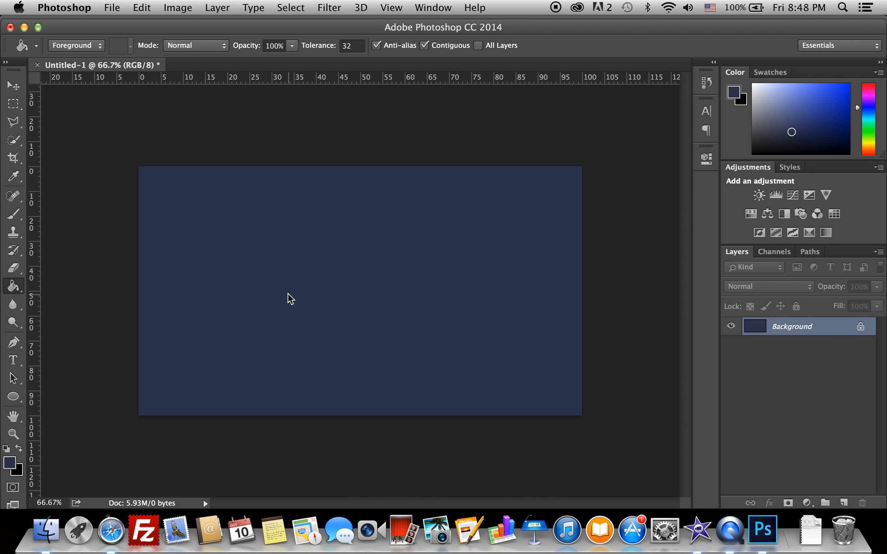
pyautogui.click(13, 360)
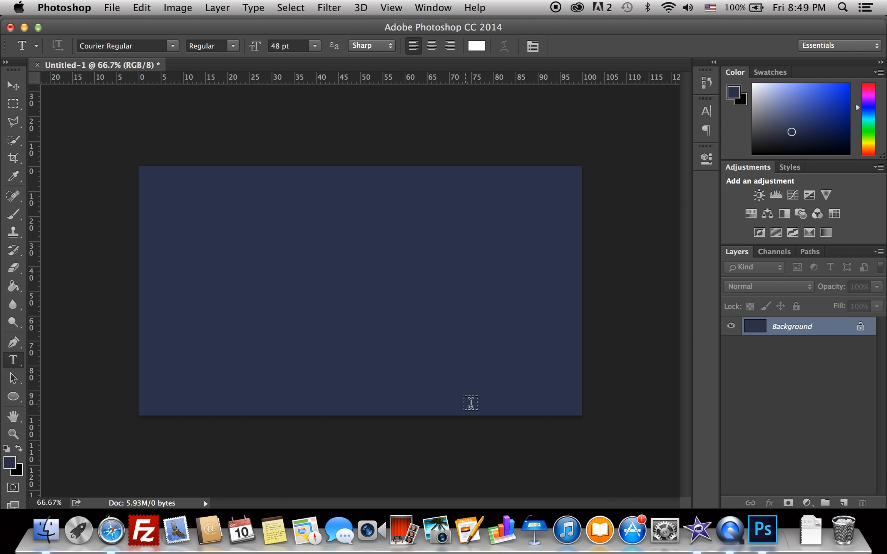
# Add white 'nicolaskn.com' text at the bottom-right and hide the navy background for transparency
pyautogui.click(470, 403)
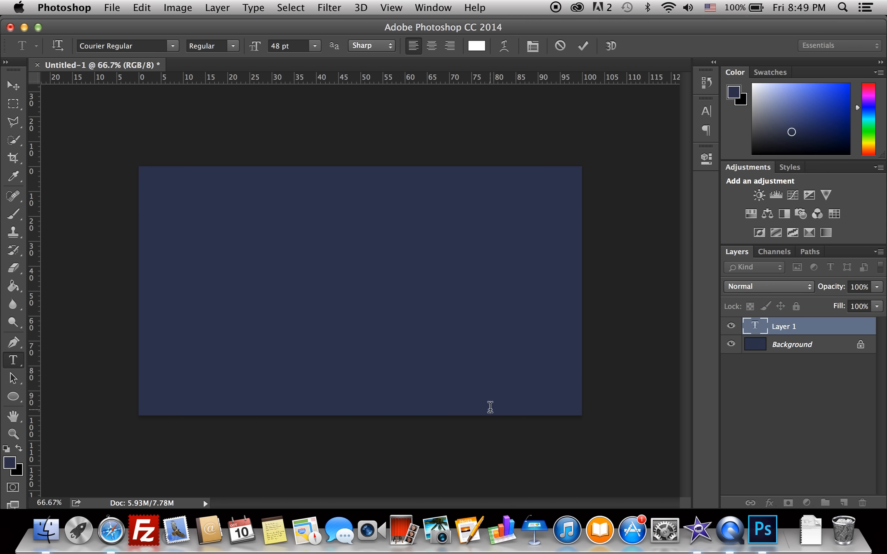
pyautogui.moveTo(516, 412)
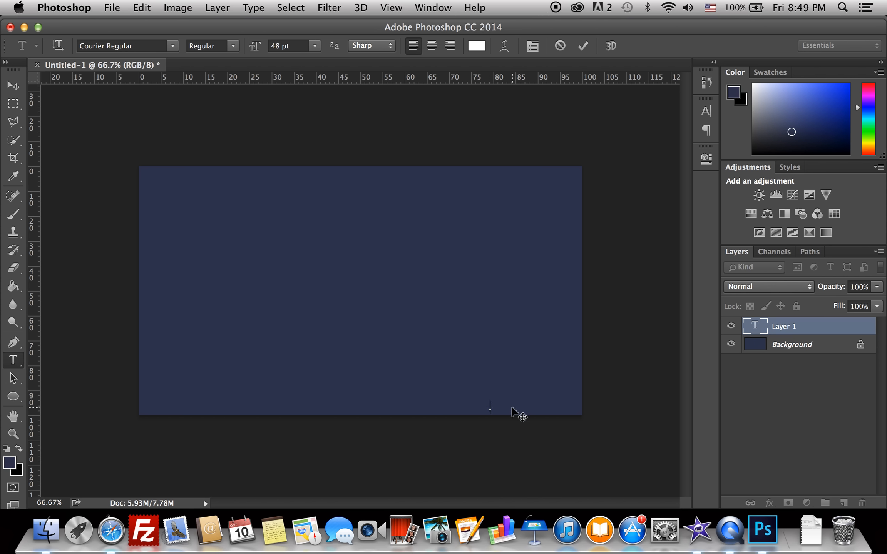
pyautogui.write('nicolas')
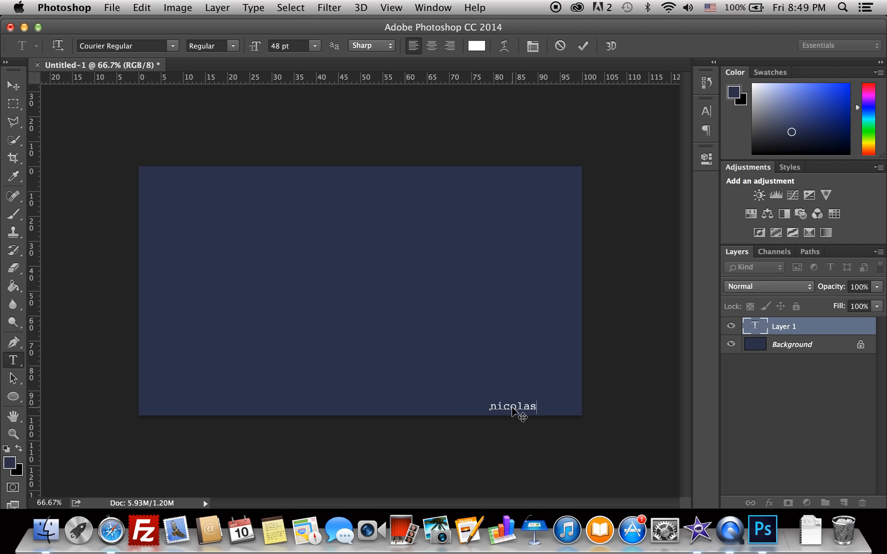
pyautogui.write('kn.com')
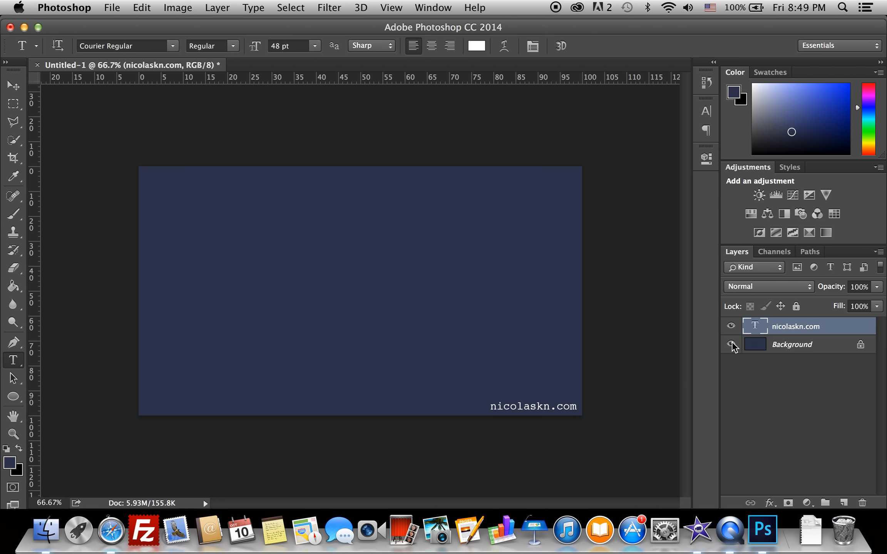
pyautogui.click(730, 344)
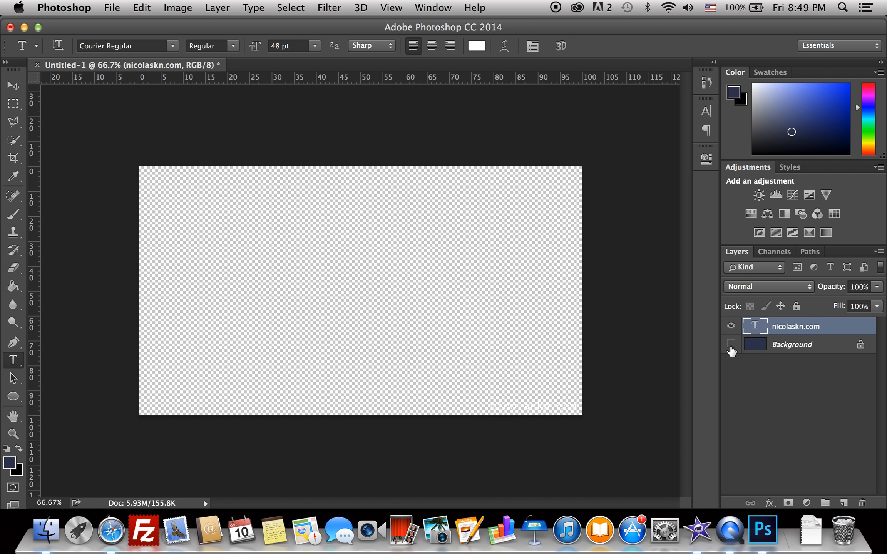
# Save the image as a PNG copy named Untitled-1.png in the Pictures folder
pyautogui.click(730, 344)
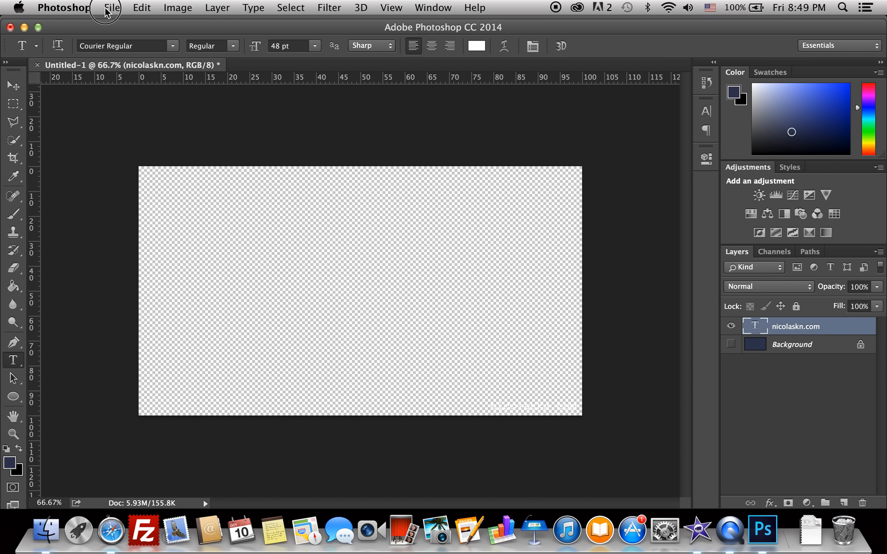
pyautogui.moveTo(297, 259)
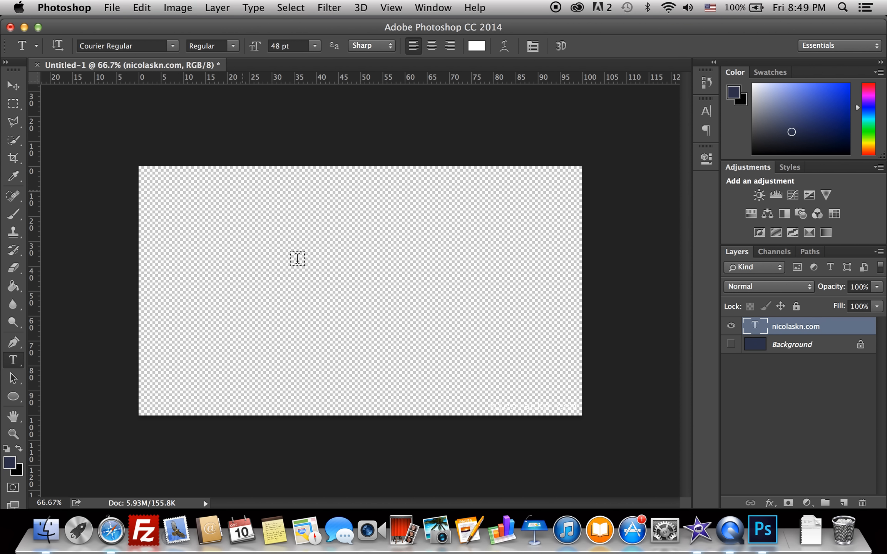
pyautogui.moveTo(346, 306)
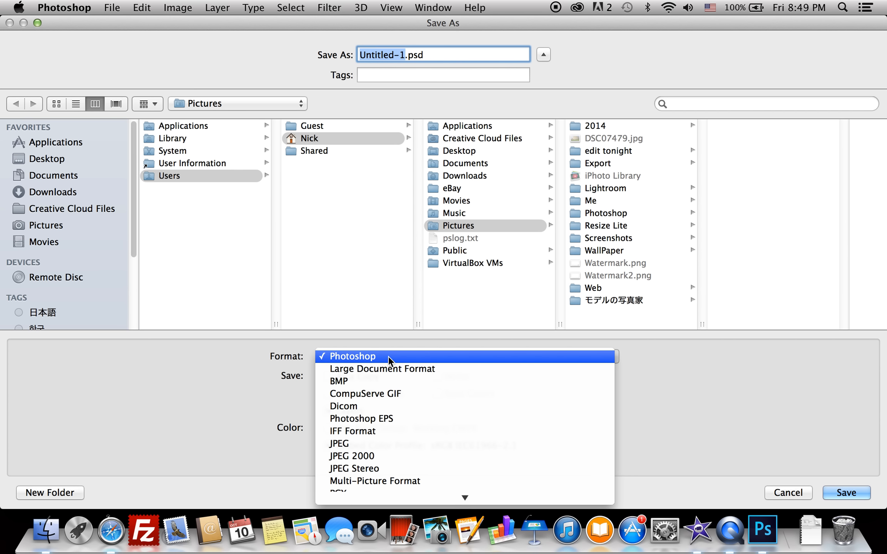
pyautogui.moveTo(410, 458)
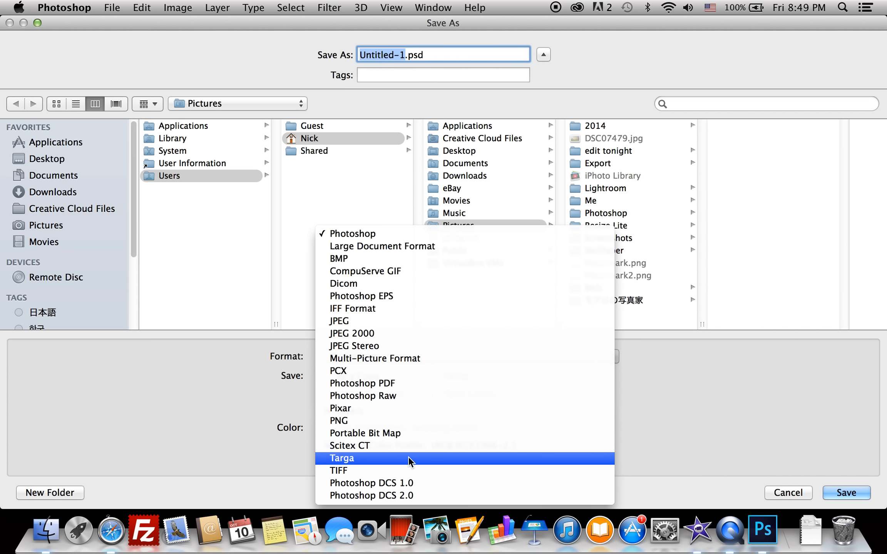
pyautogui.click(338, 420)
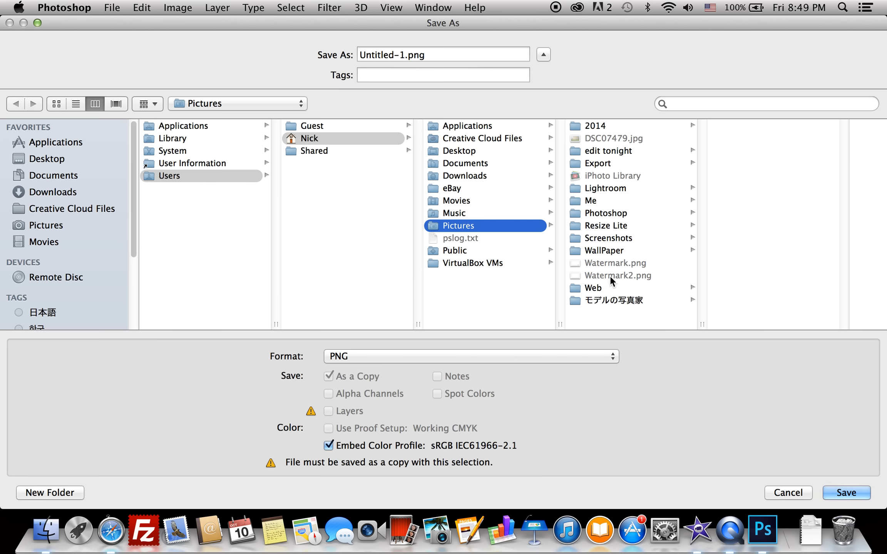
pyautogui.moveTo(801, 490)
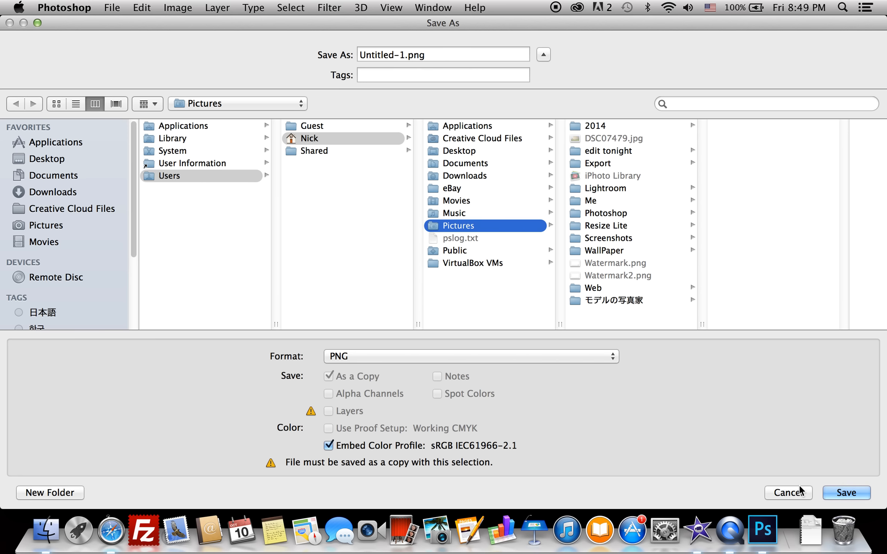
pyautogui.click(845, 492)
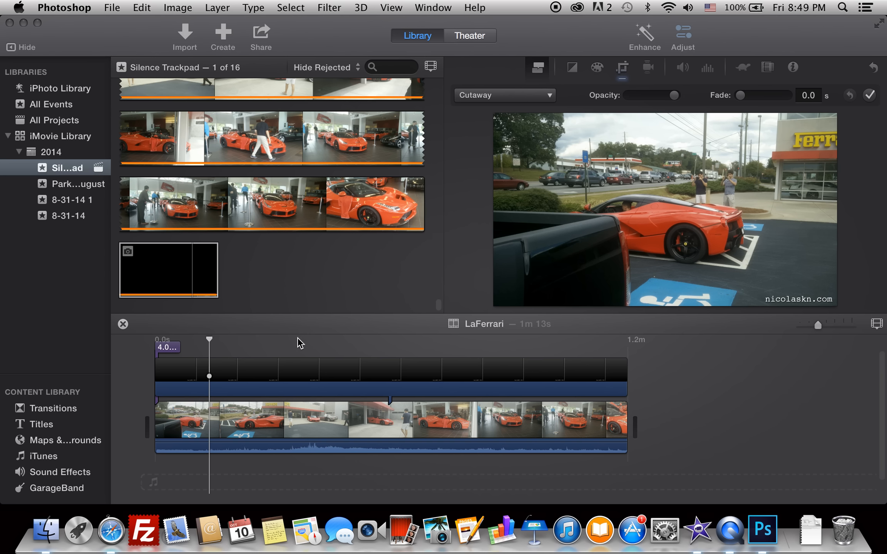
# Delete the old watermark cutaway clip and select the watermark still in the event
pyautogui.click(300, 368)
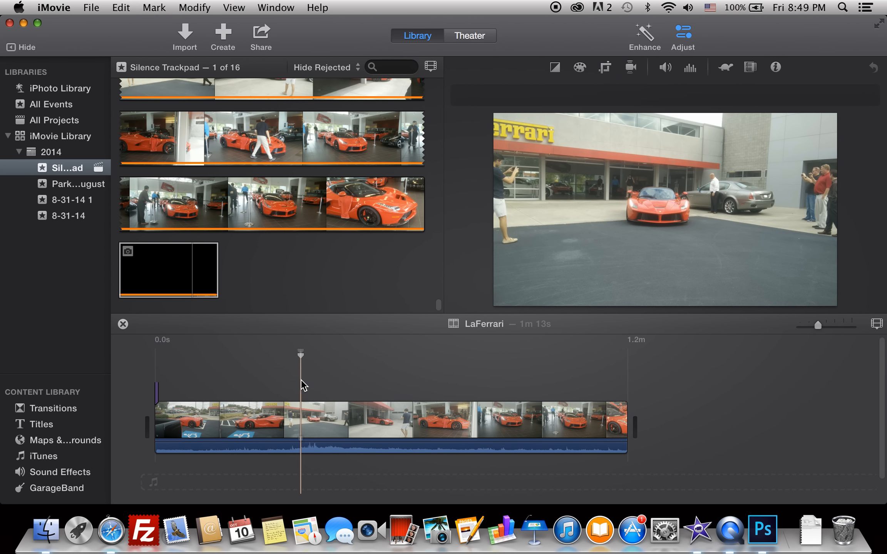
pyautogui.click(168, 270)
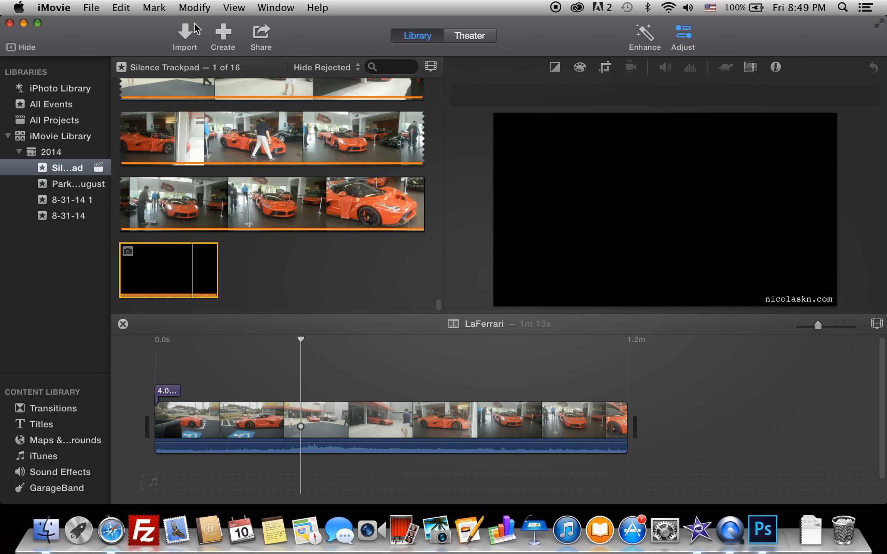
# Import Watermark2.png from Pictures, adding it as a clip after the video's end
pyautogui.click(185, 33)
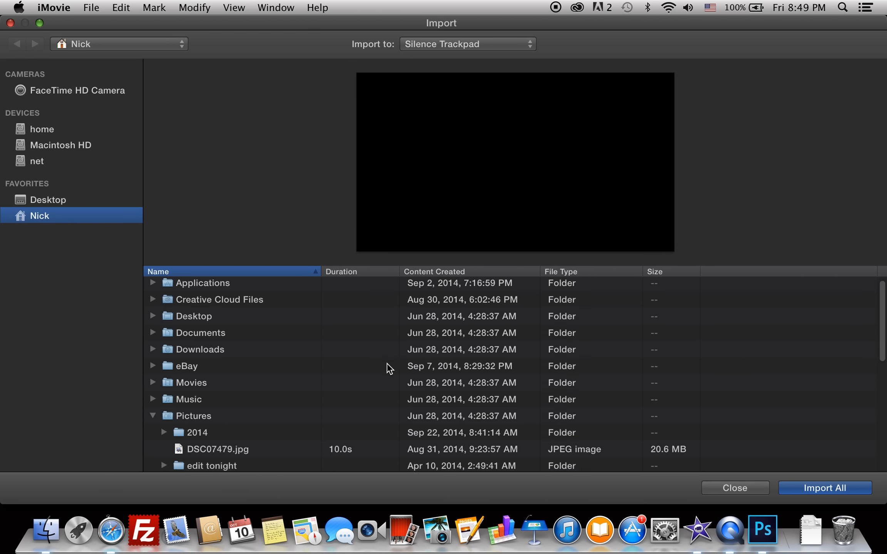
pyautogui.click(223, 381)
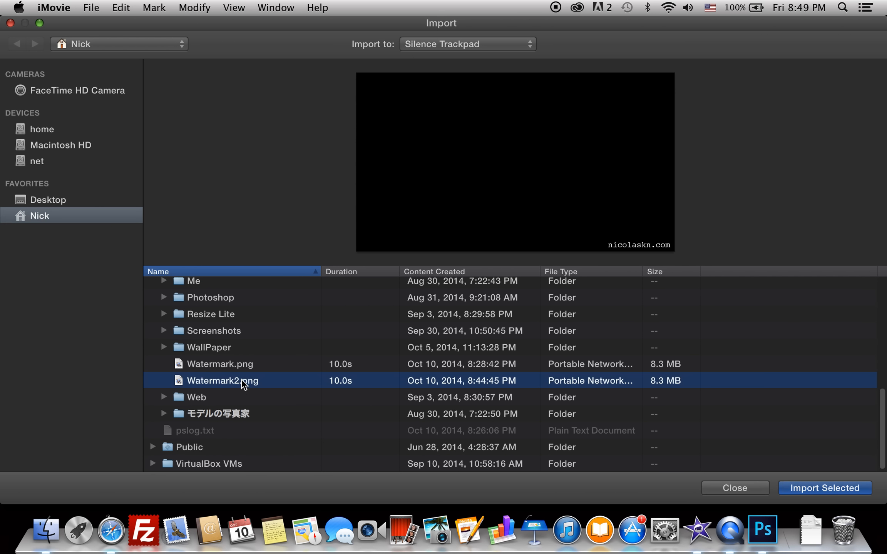
pyautogui.click(824, 488)
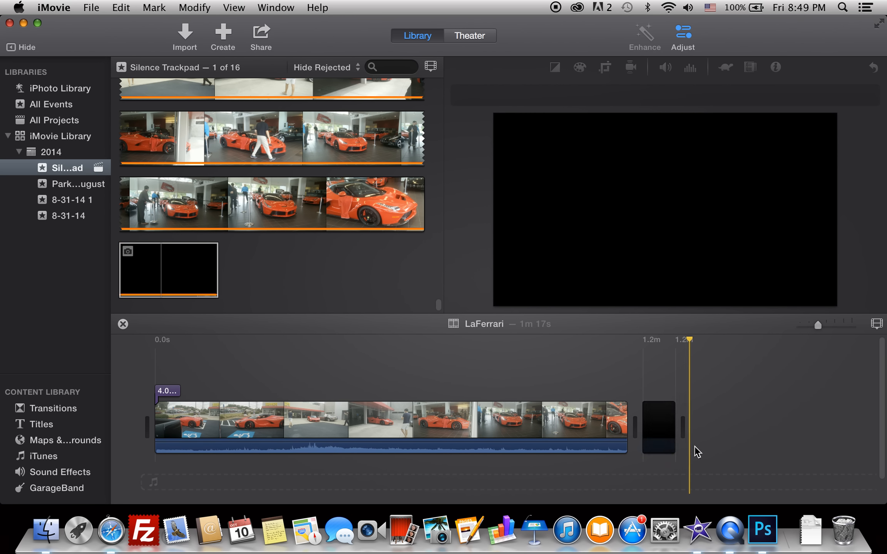
# Make the watermark clip a cutaway overlay spanning the full 1m 13s video
pyautogui.click(615, 419)
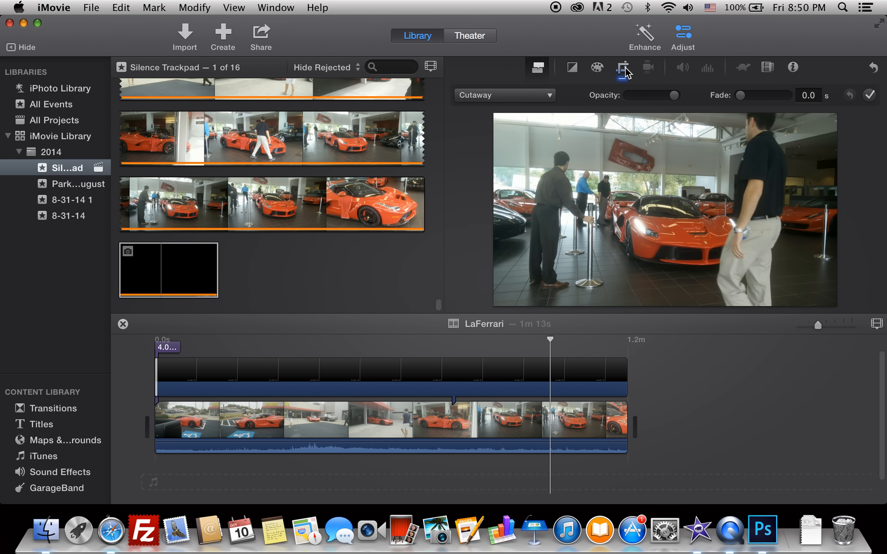
# Adjust the overlay cropping, verify the watermark across the preview, and bring up Share destinations
pyautogui.click(622, 67)
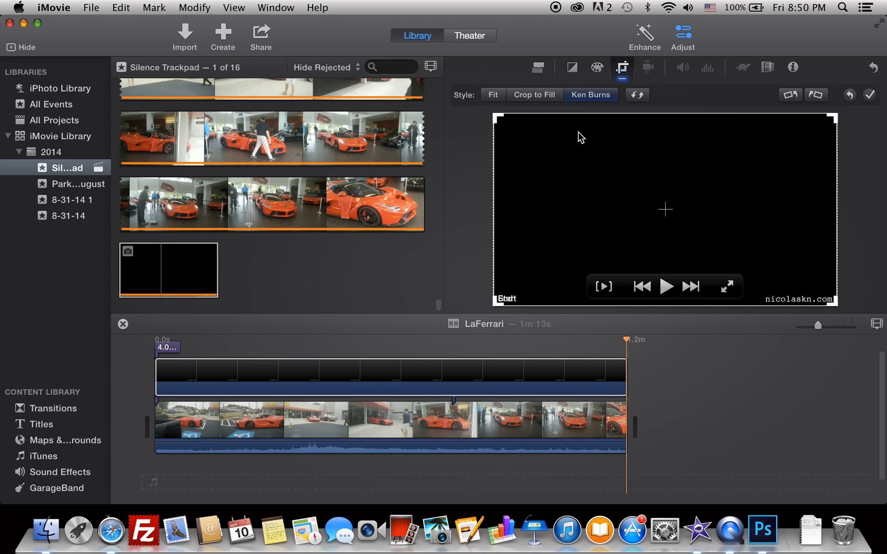
pyautogui.moveTo(316, 314)
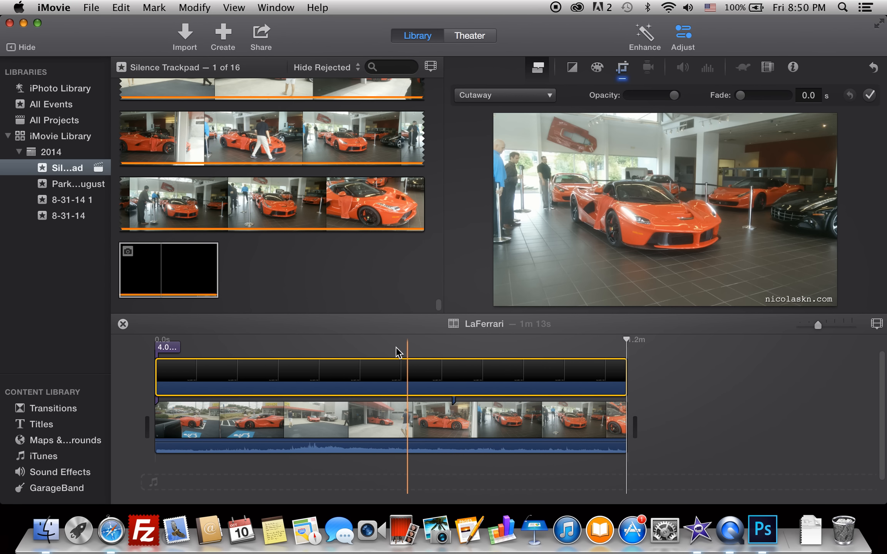
pyautogui.click(225, 358)
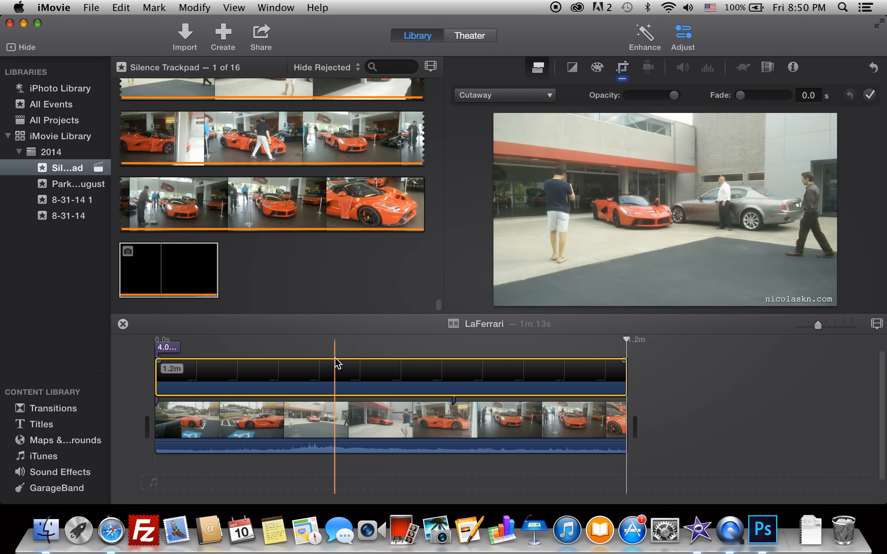
pyautogui.click(260, 36)
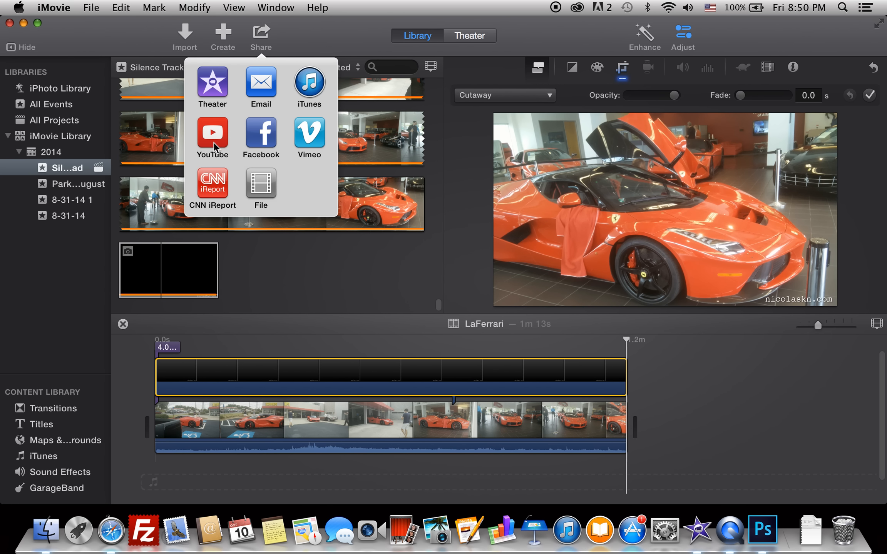
# Set the YouTube upload description to 'LaFerrari - Alph... recorded using Oppo Find 7.' at HD 1080p
pyautogui.click(212, 134)
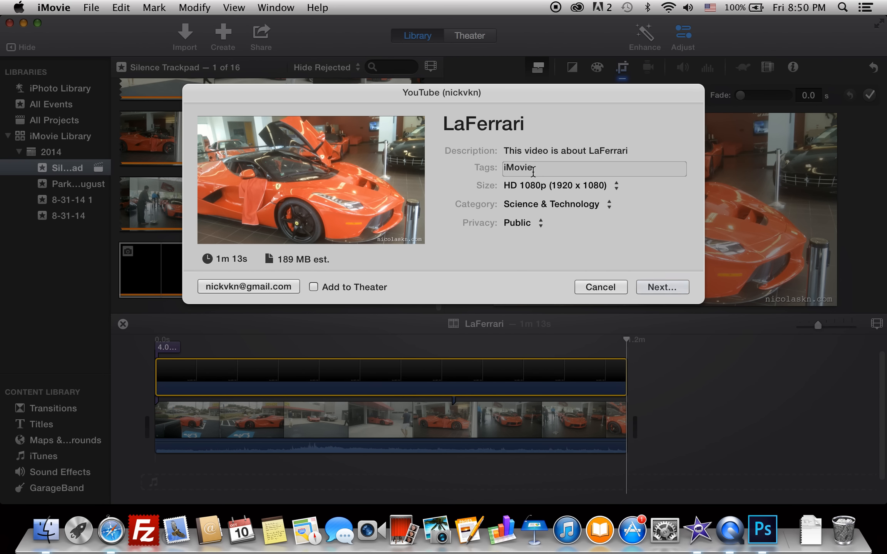
pyautogui.click(565, 150)
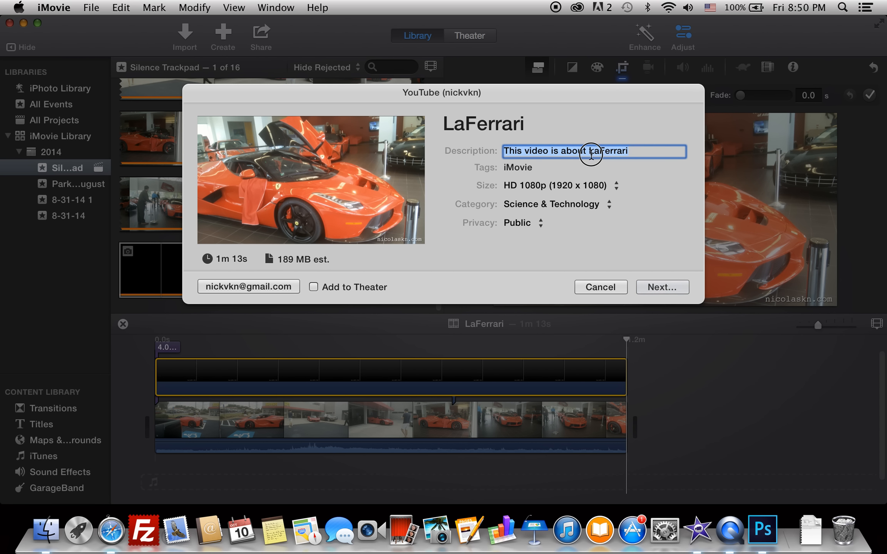
pyautogui.write('LaFerrari')
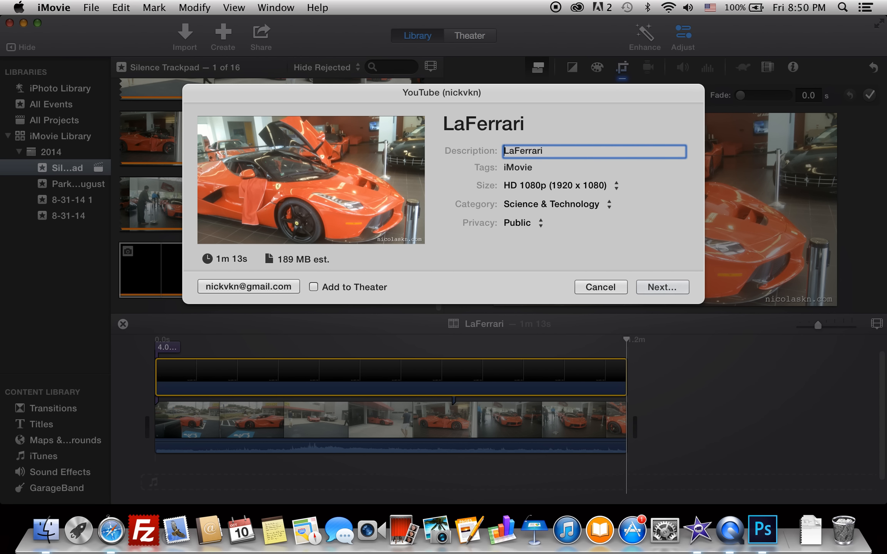
pyautogui.write('- Al')
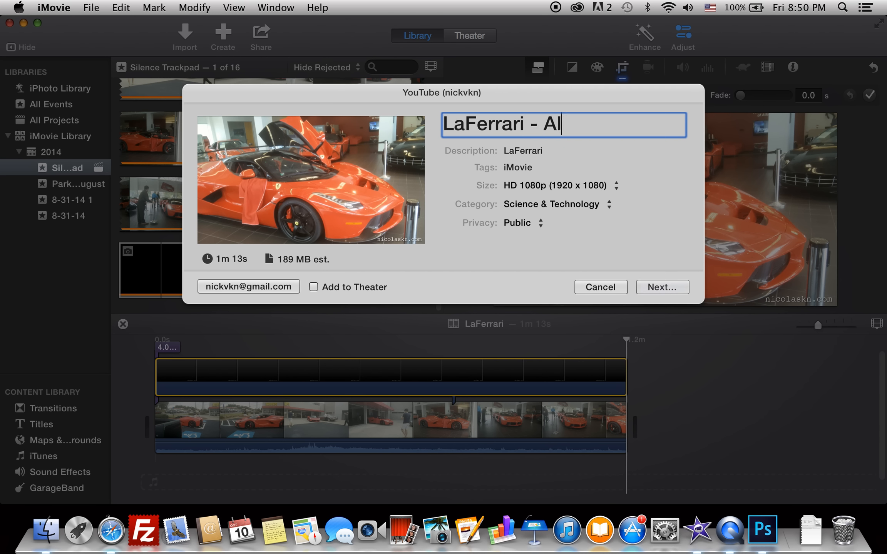
pyautogui.write('ph')
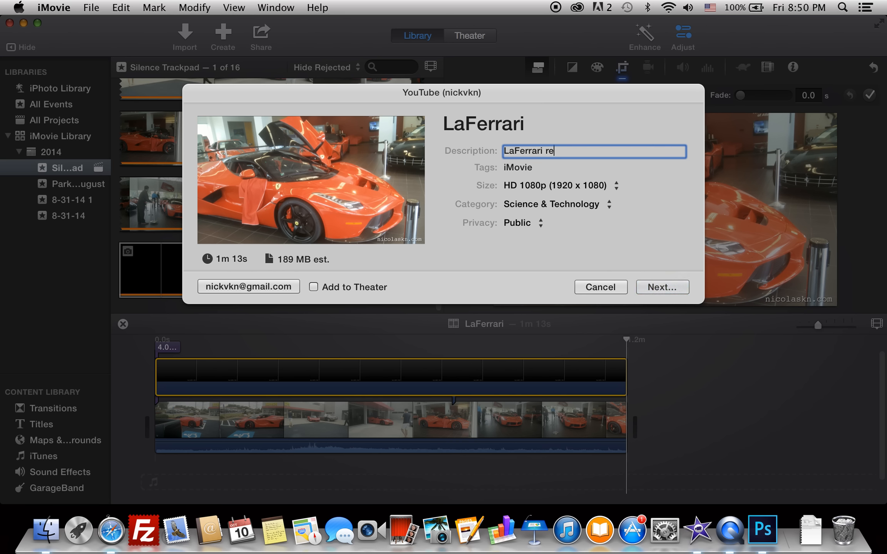
pyautogui.write('corded')
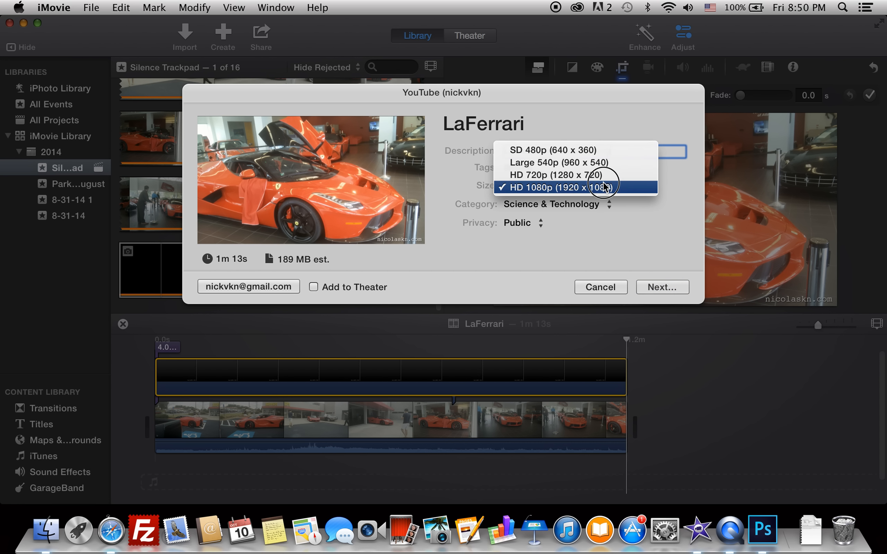
pyautogui.click(573, 187)
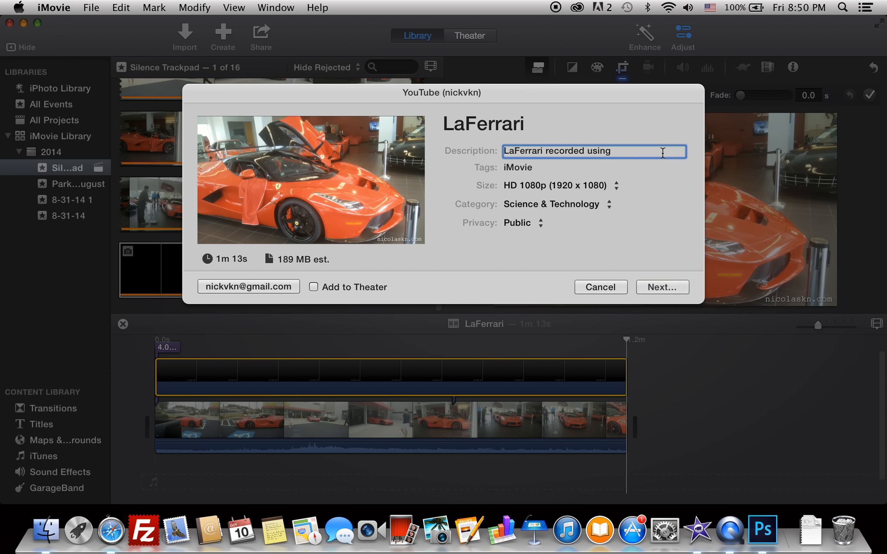
pyautogui.write('Opp')
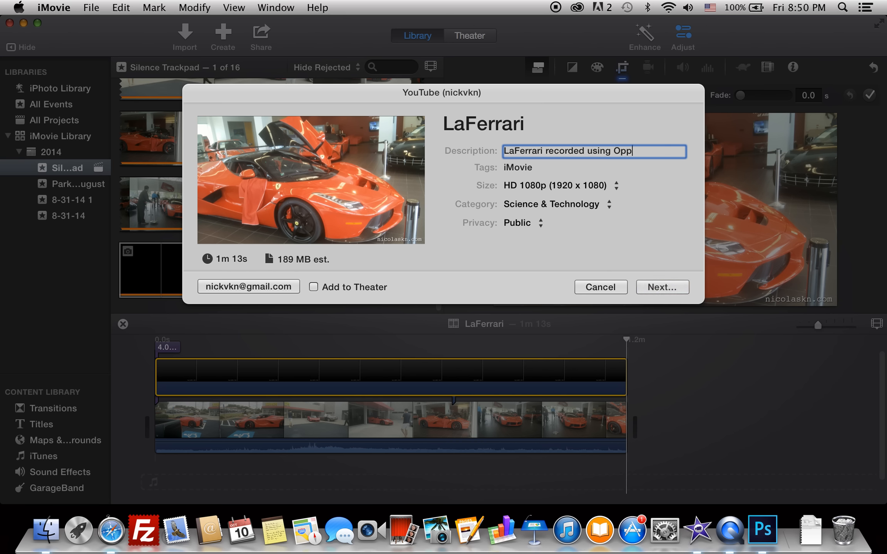
pyautogui.write('o Find 7')
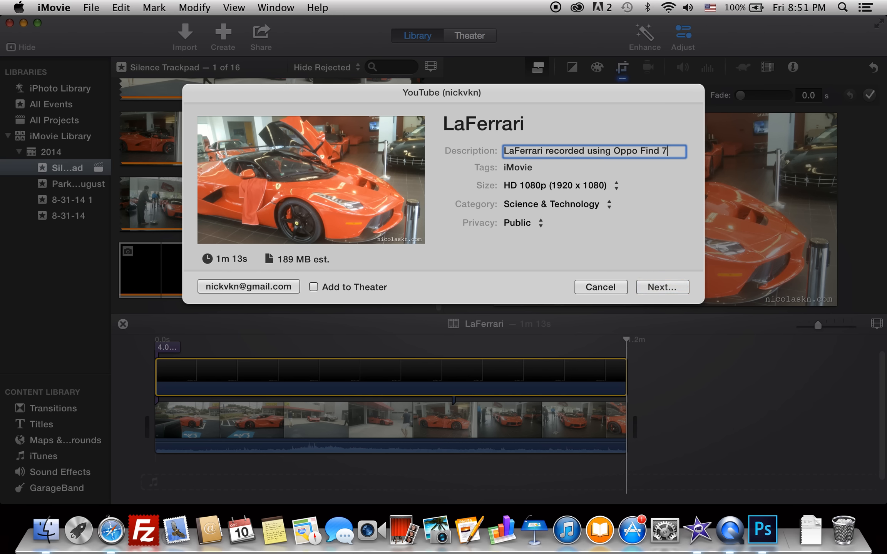
pyautogui.write('.')
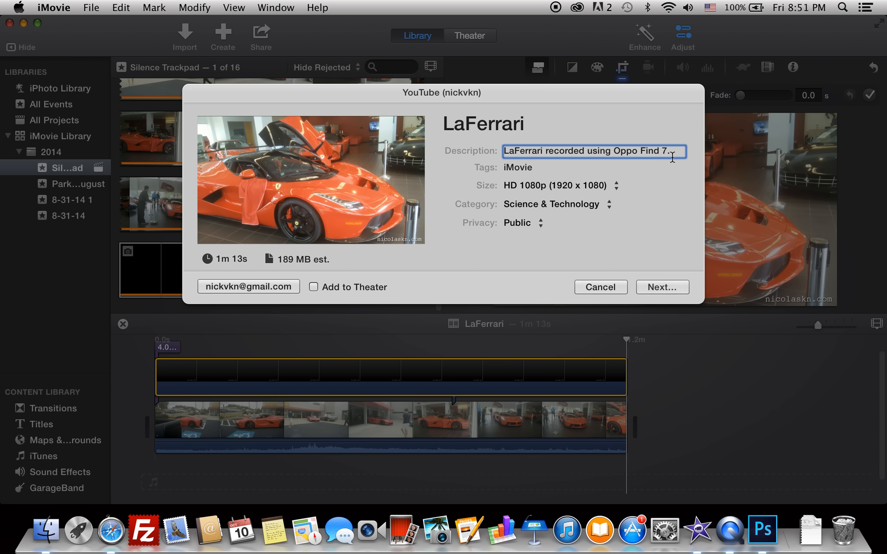
# Proceed to YouTube sign-in and enter the account password
pyautogui.click(662, 286)
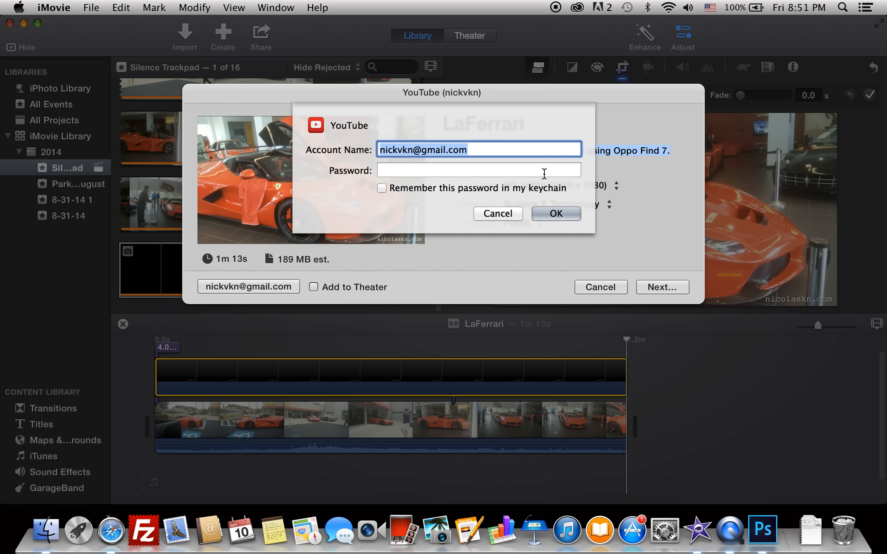
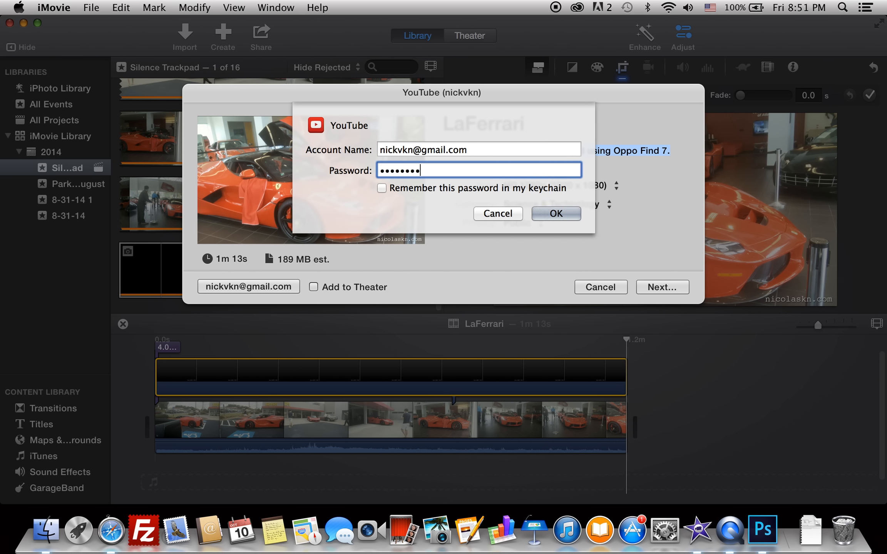